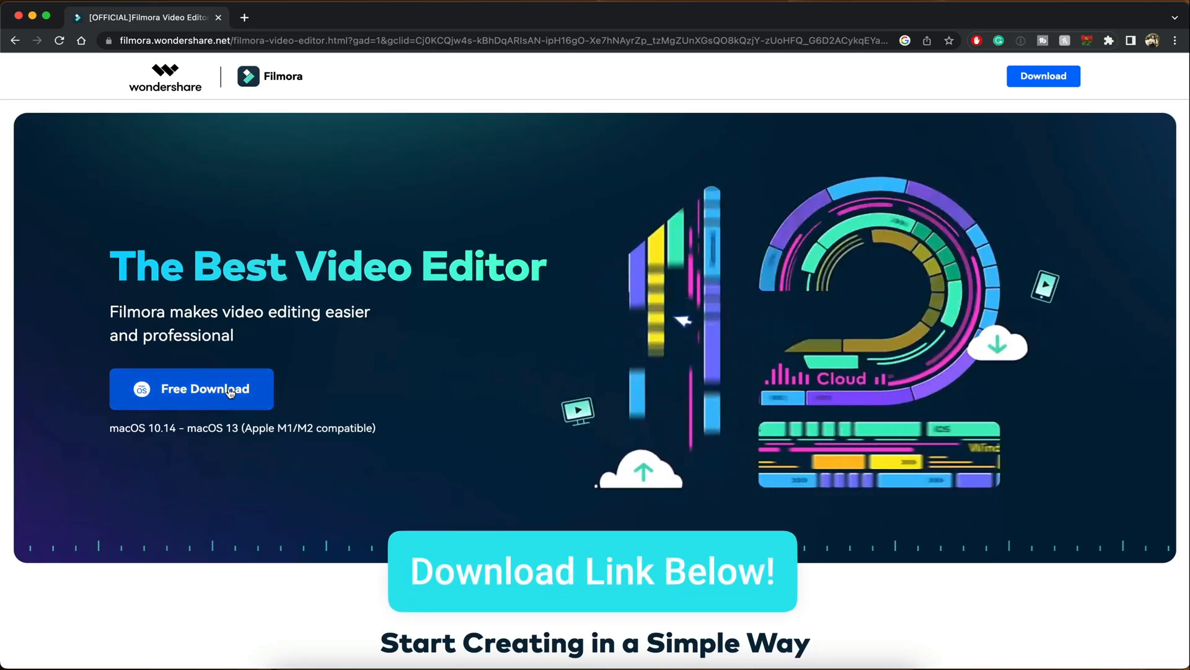
Step: Start the free Filmora download for macOS from the official product page
{"action": "left_click", "coordinate": [191, 388]}
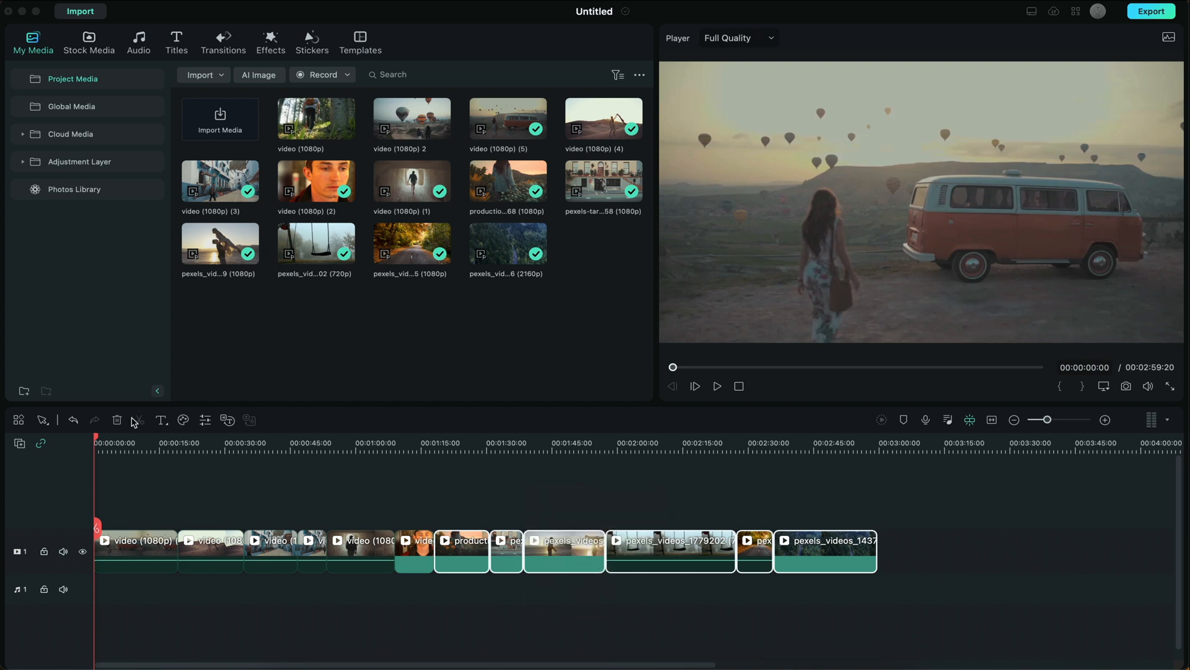
Step: Place BCC Fog from the Boris FX effects onto the first van clip
{"action": "left_click", "coordinate": [716, 386]}
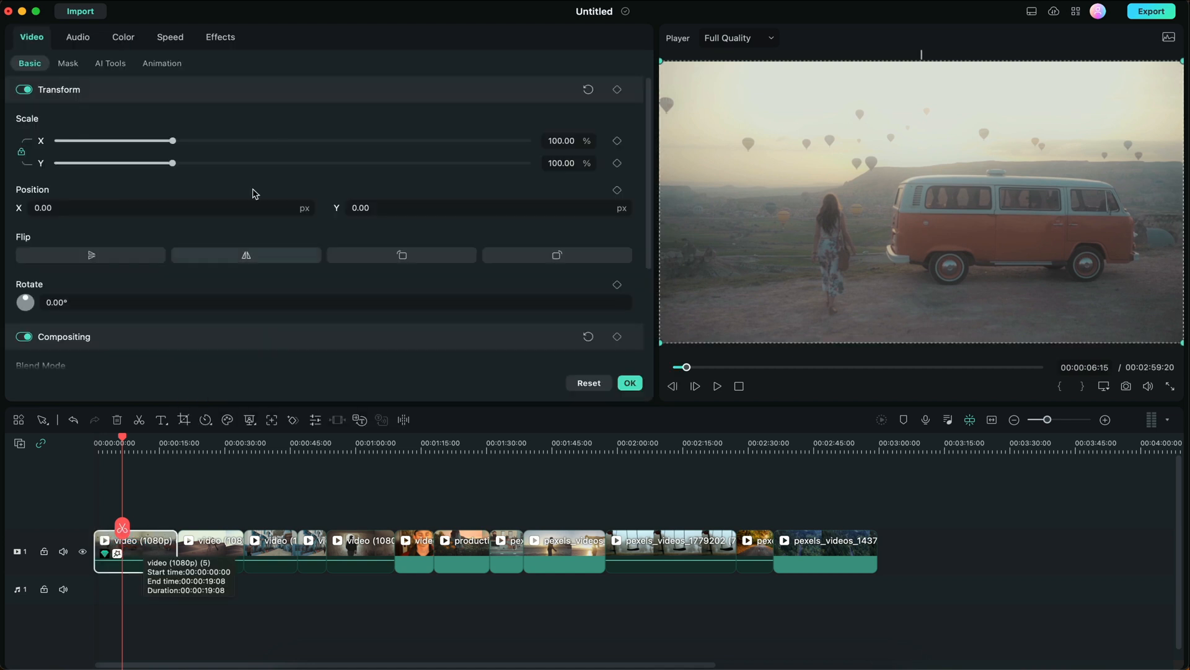
Step: Show the van clip's BCC Fog settings and launch Mocha Mask from them
{"action": "left_click", "coordinate": [220, 36]}
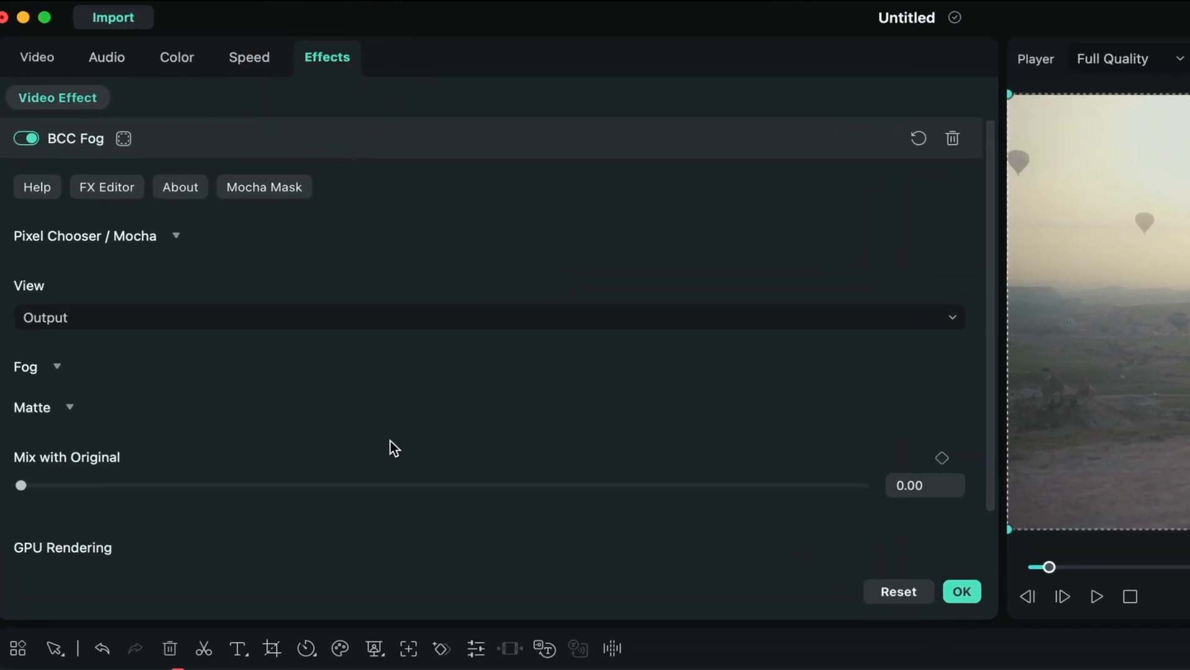
{"action": "mouse_move", "coordinate": [398, 469]}
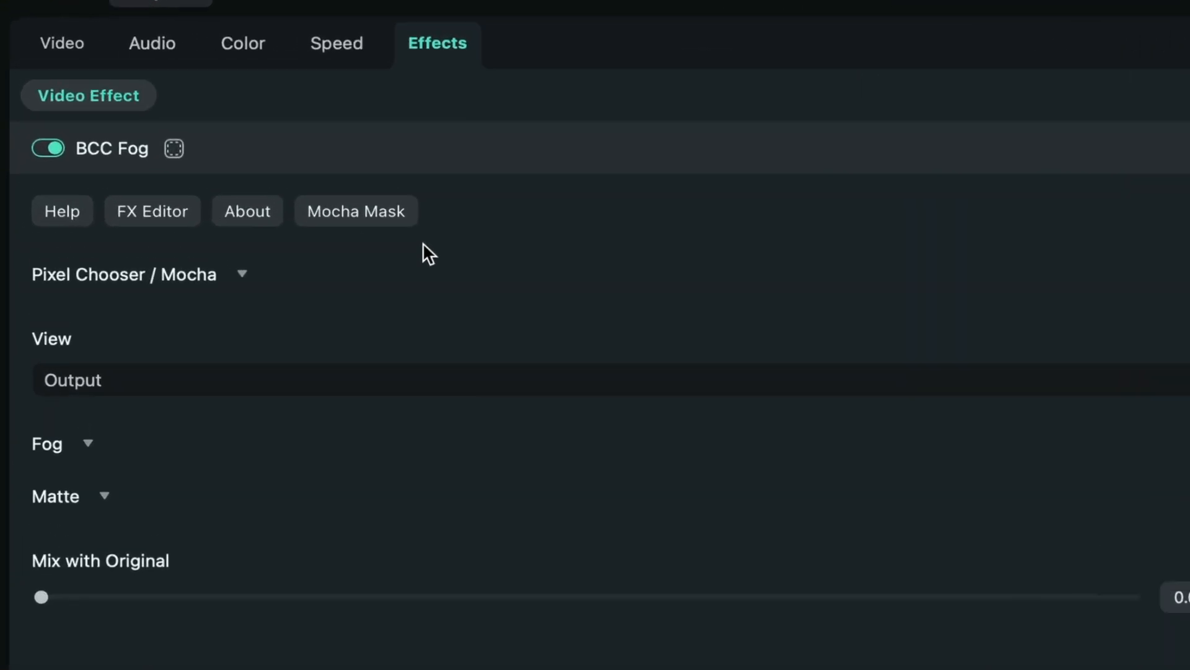
{"action": "left_click", "coordinate": [356, 211]}
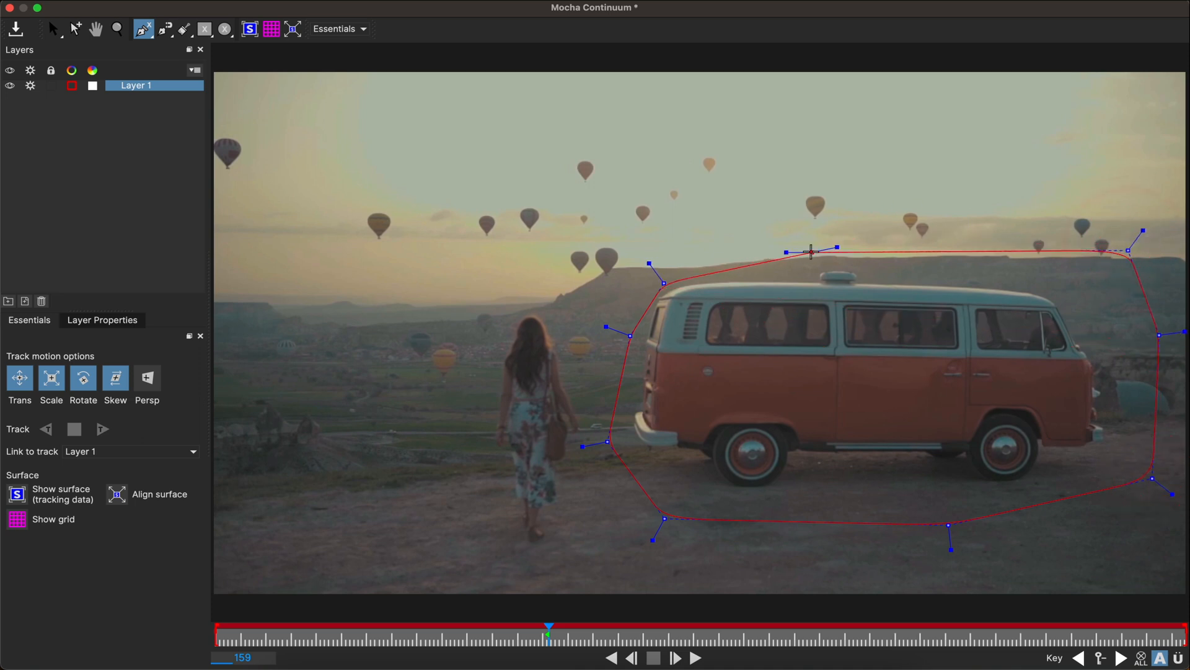
Step: Close the X-spline around the van, track it backward, and begin closing Mocha
{"action": "left_click", "coordinate": [52, 29]}
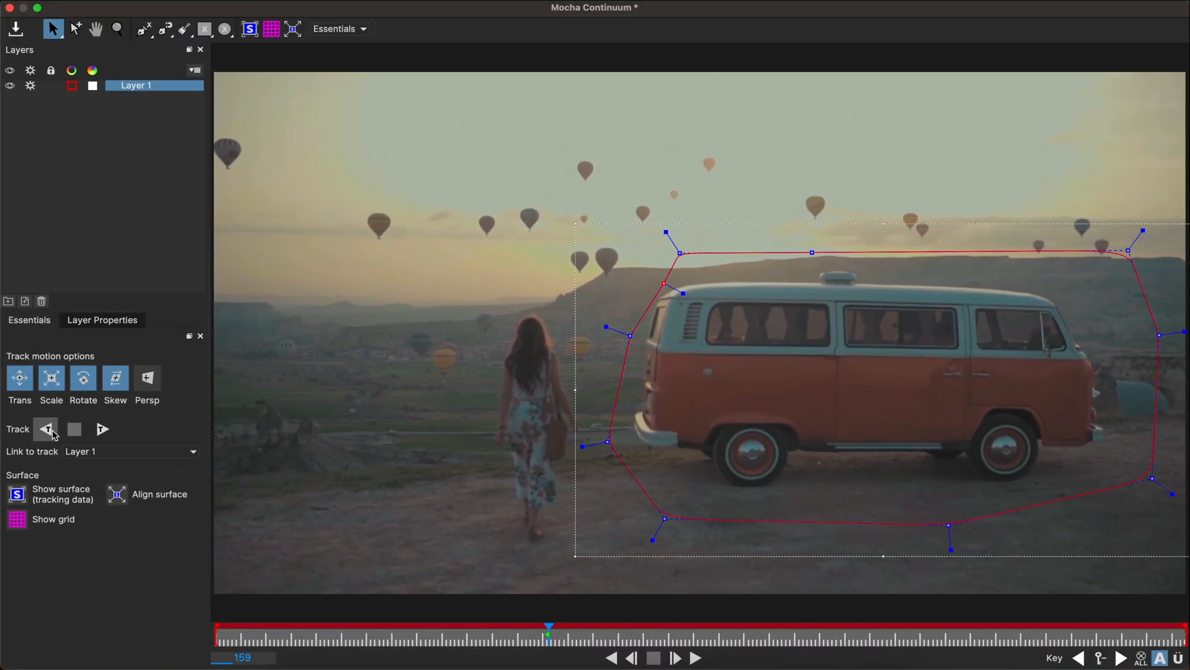
{"action": "left_click", "coordinate": [46, 429]}
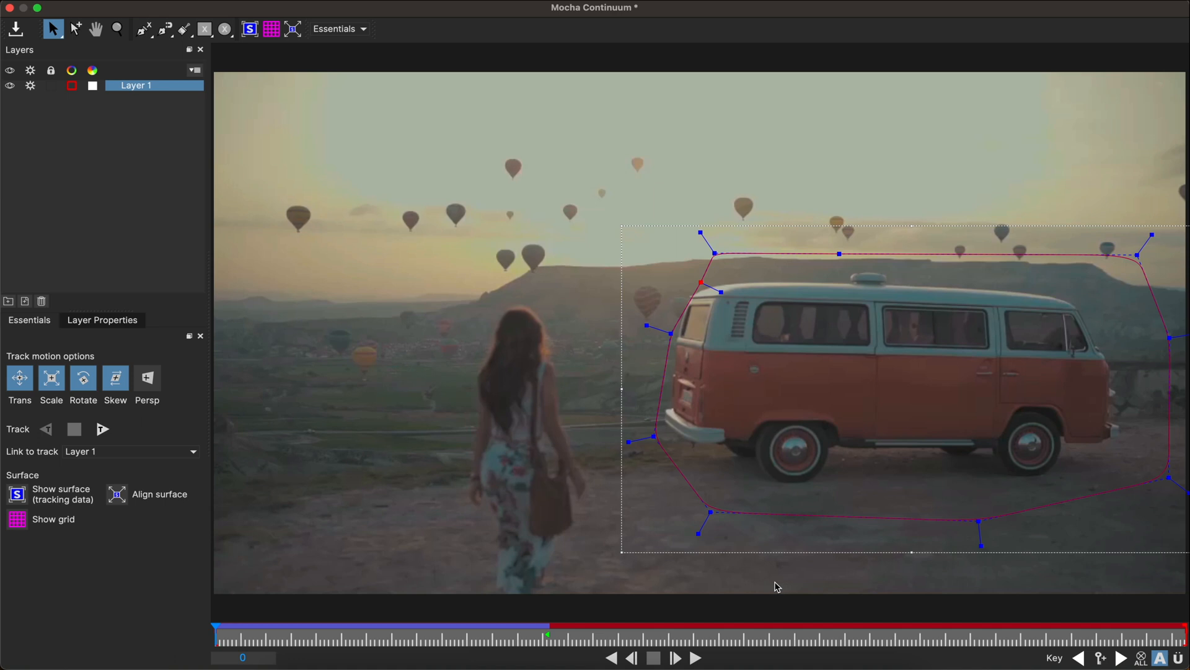
{"action": "mouse_move", "coordinate": [490, 634]}
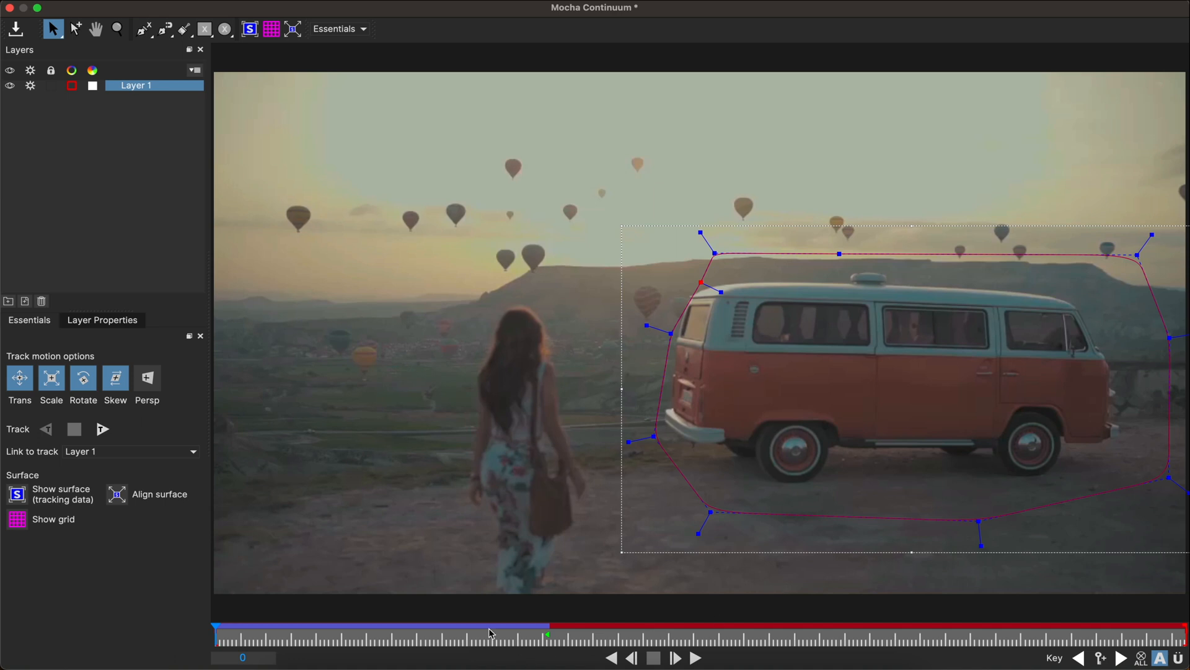
{"action": "mouse_move", "coordinate": [451, 630]}
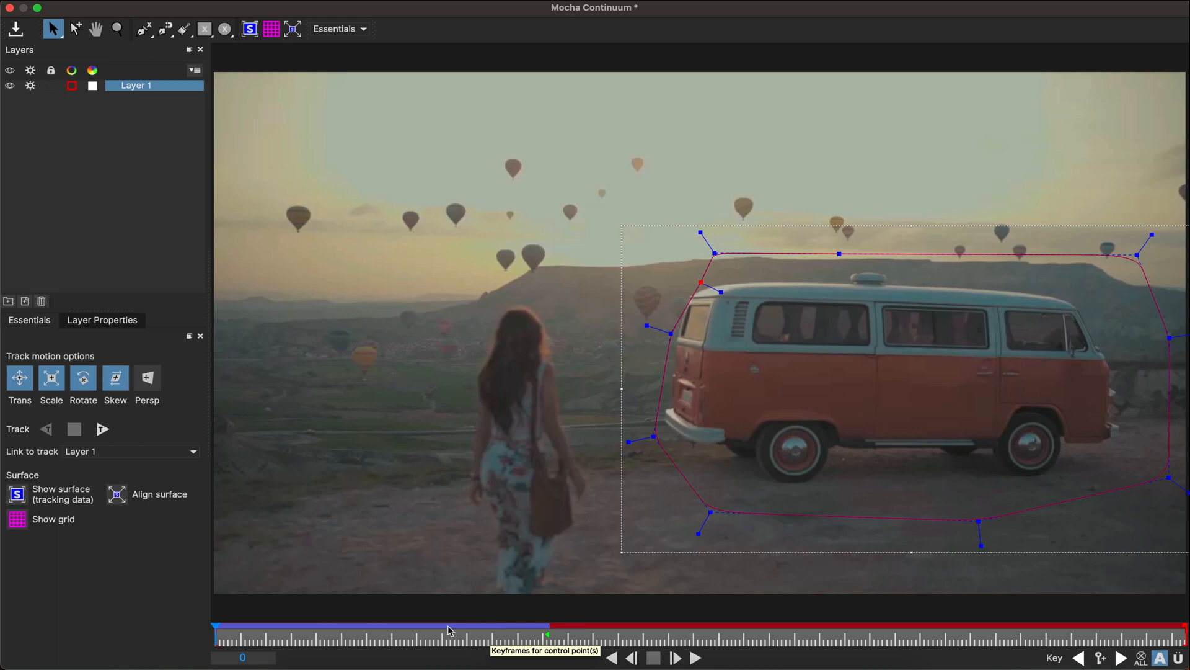
{"action": "mouse_move", "coordinate": [840, 626]}
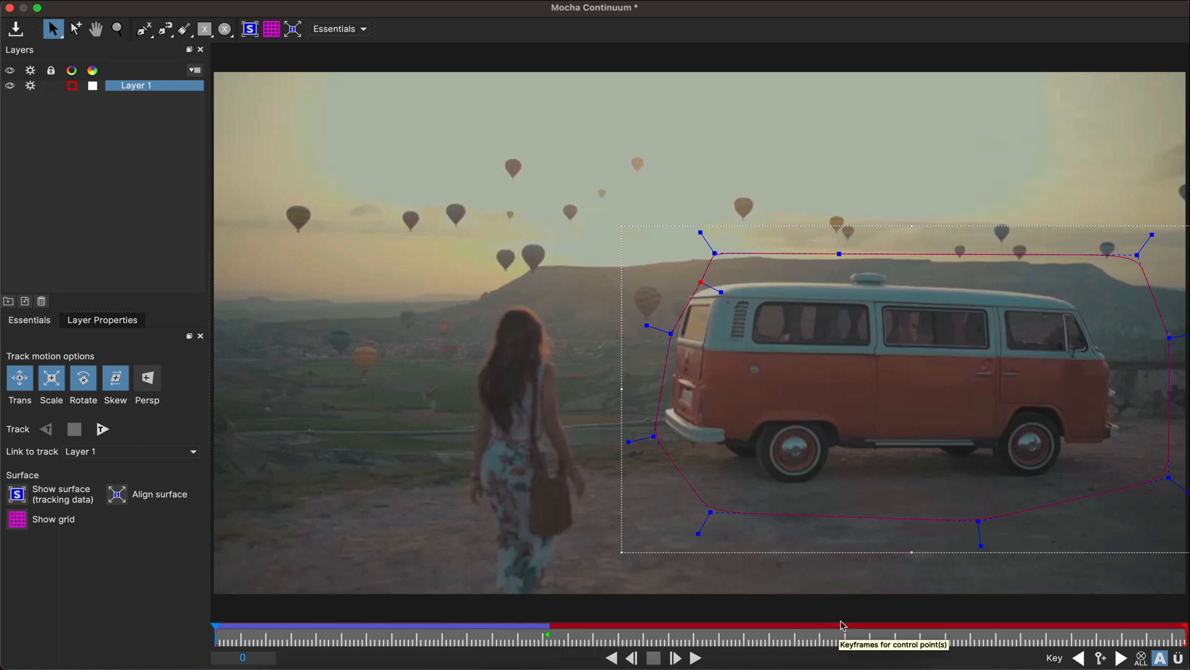
{"action": "mouse_move", "coordinate": [203, 173]}
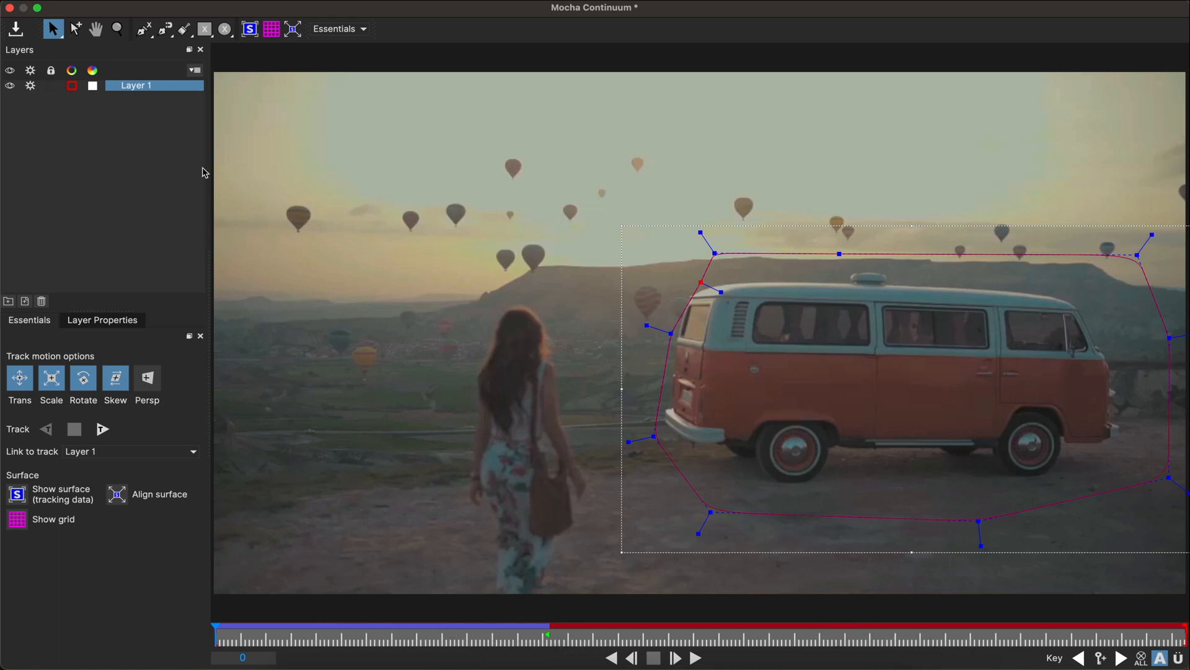
{"action": "left_click", "coordinate": [11, 7]}
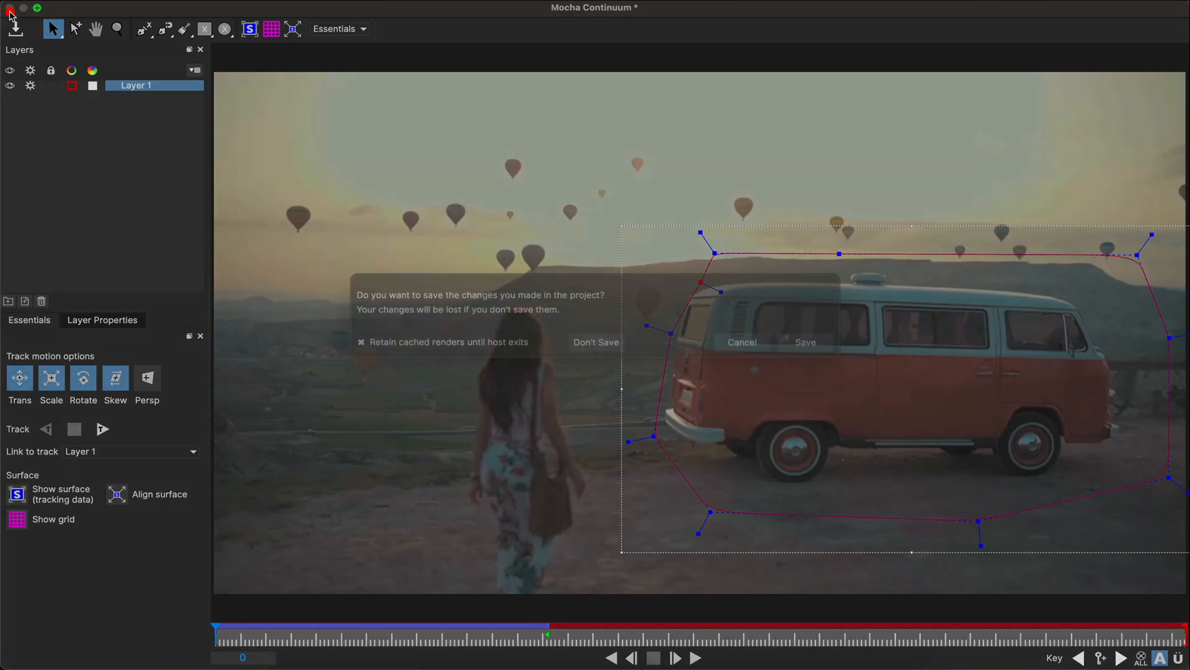
Step: Save the tracked mask in Mocha and return the playhead to the timeline start
{"action": "left_click", "coordinate": [597, 342]}
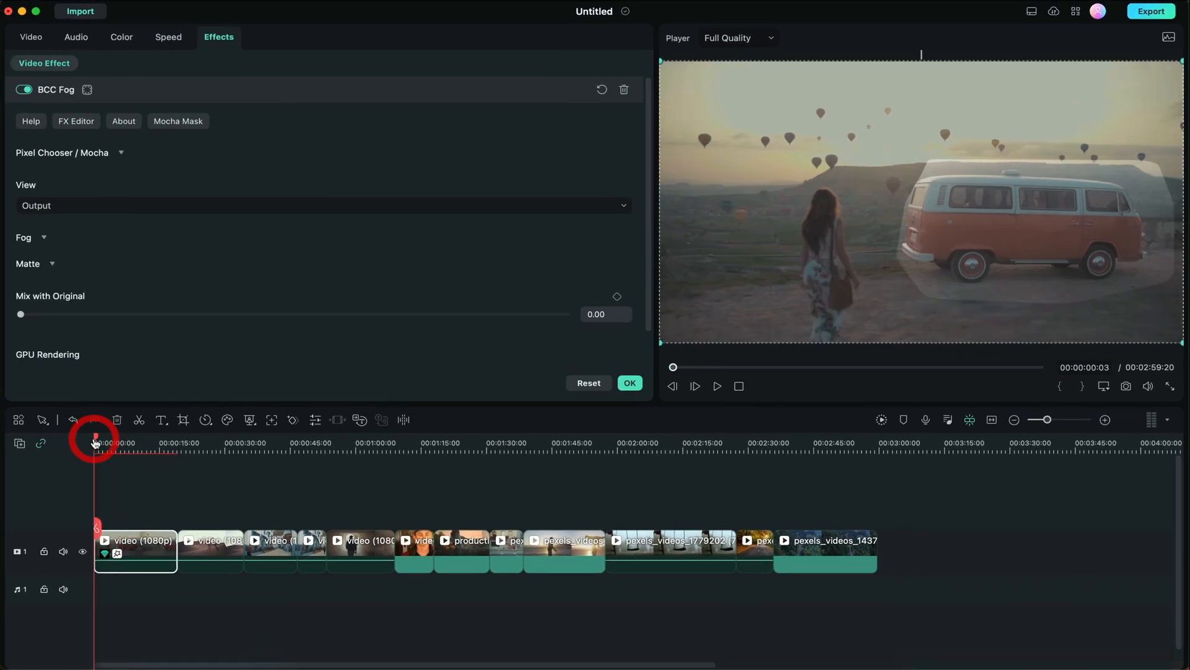
{"action": "left_click", "coordinate": [716, 385]}
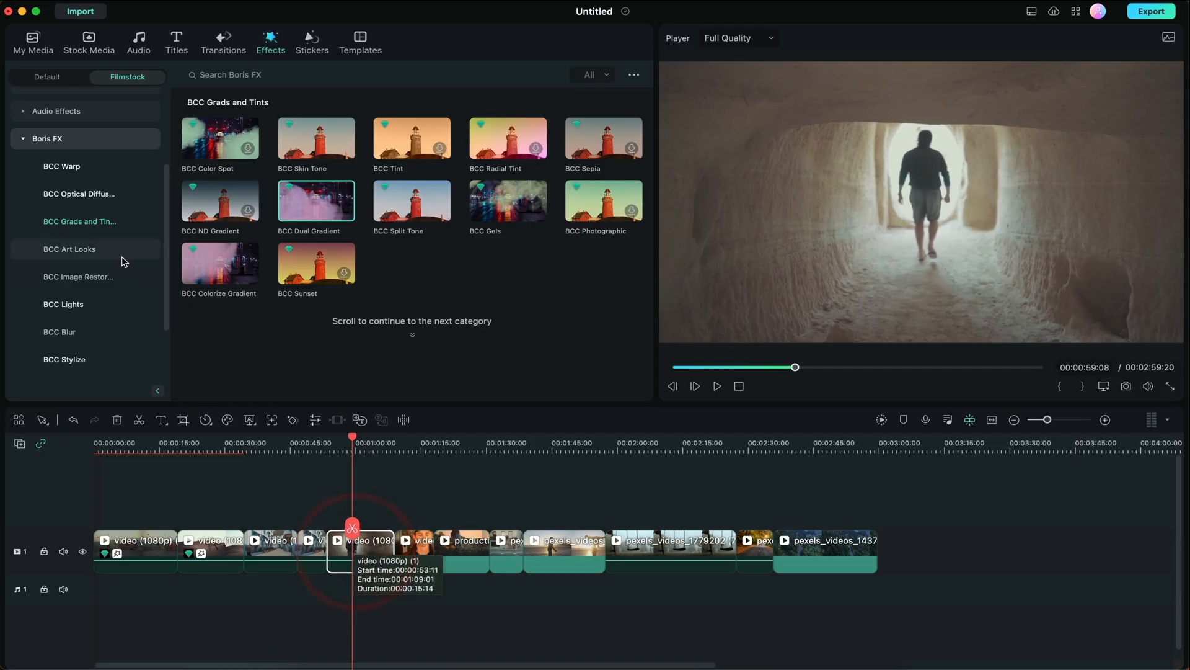
Step: Add BCC Light Leaks from BCC Lights onto the tunnel clip and select it
{"action": "left_click", "coordinate": [63, 304]}
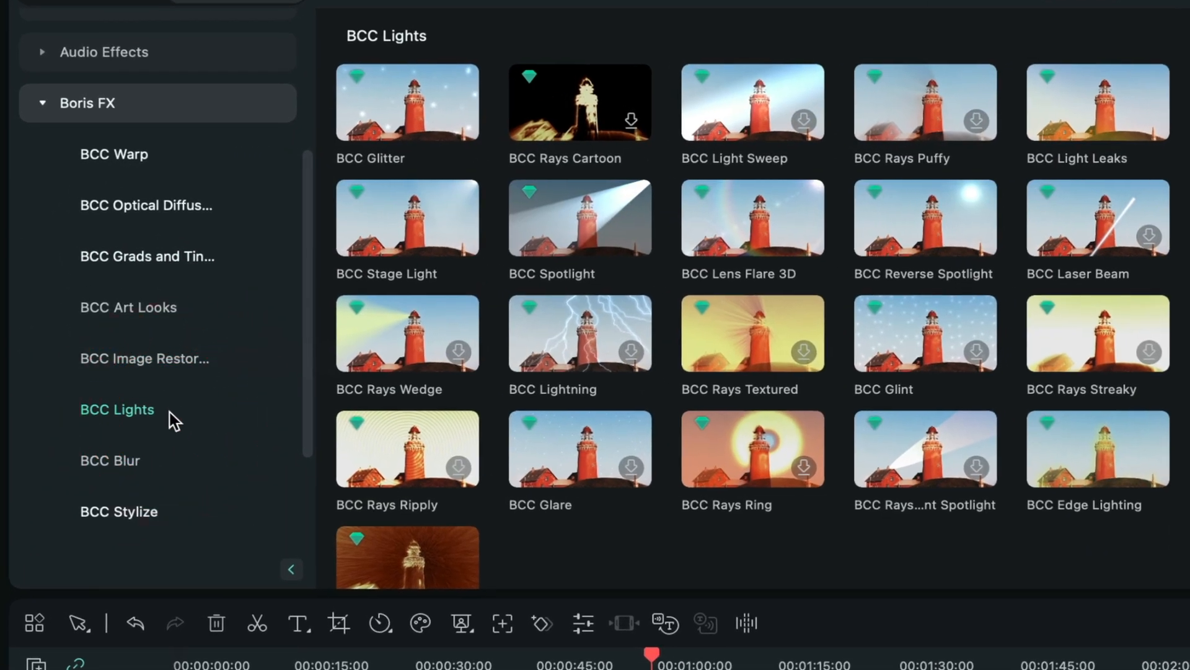
{"action": "mouse_move", "coordinate": [952, 435]}
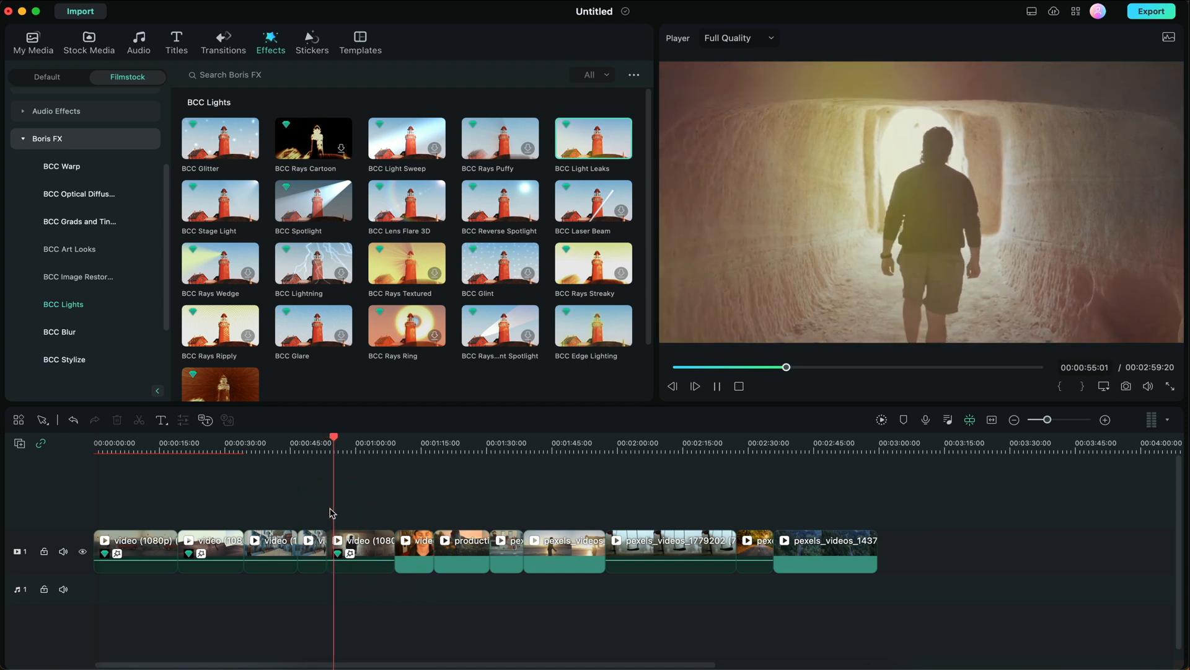
{"action": "left_click", "coordinate": [693, 385]}
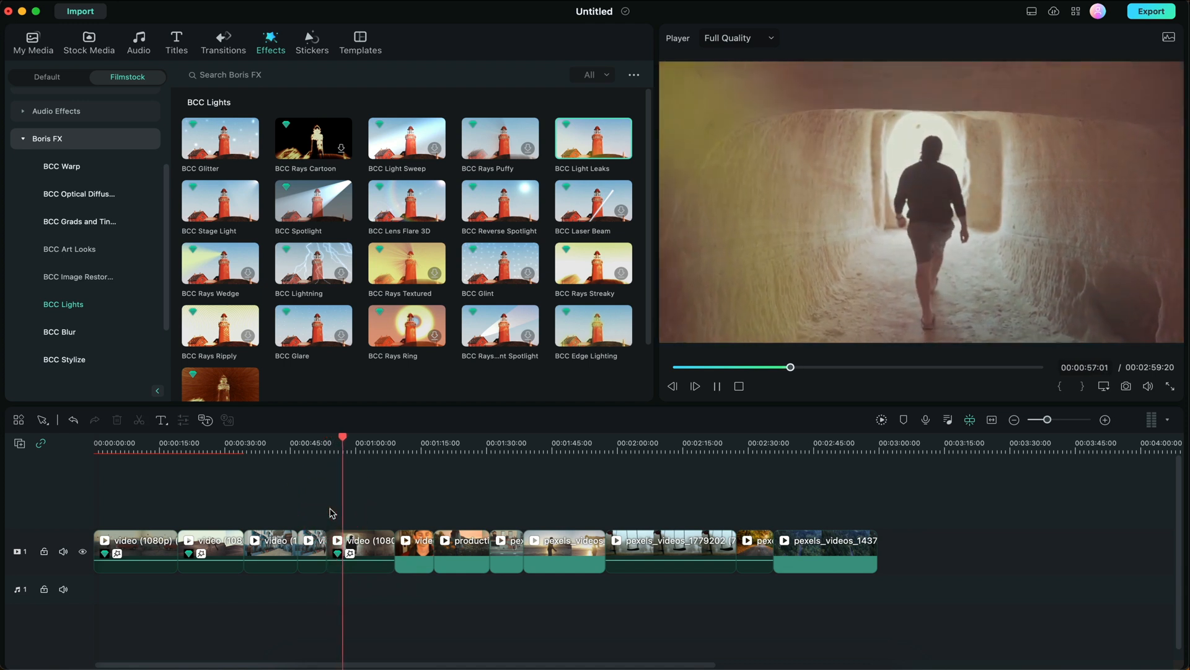
{"action": "left_click", "coordinate": [694, 386]}
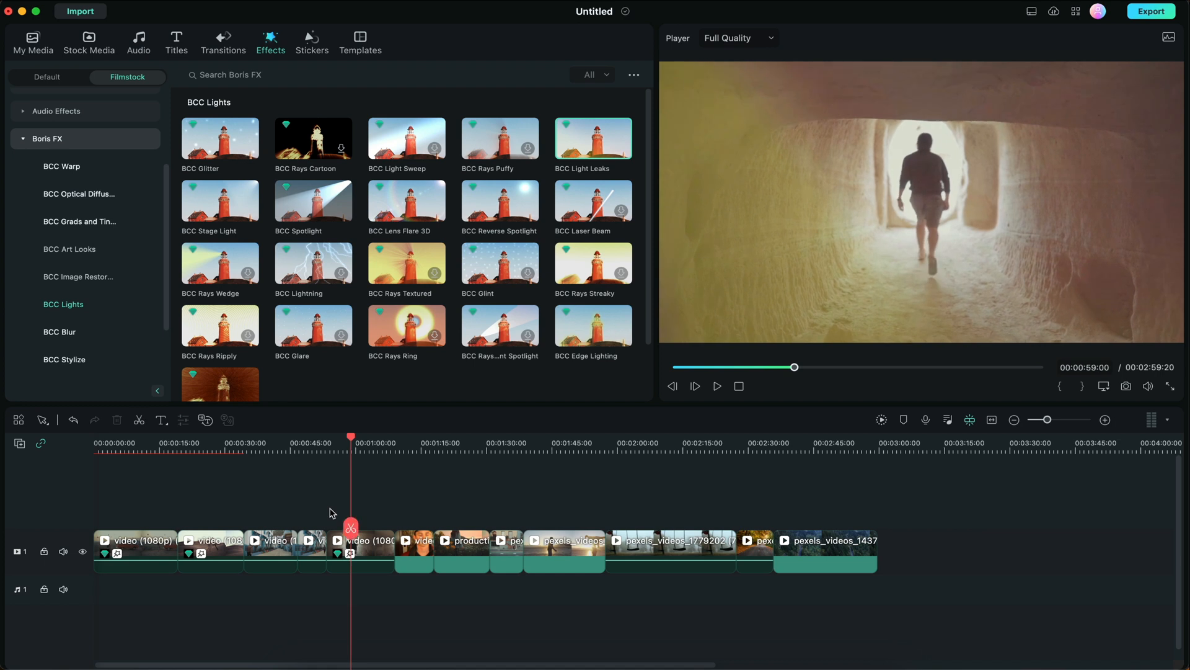
{"action": "left_click", "coordinate": [368, 546]}
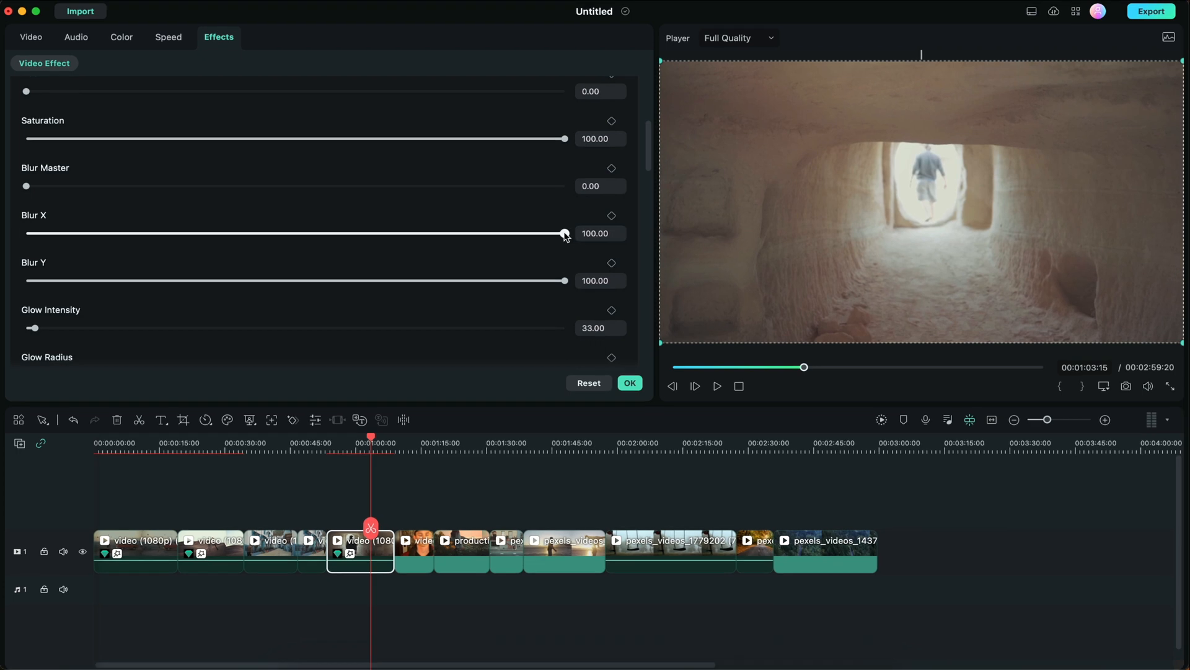
Step: Lower the tunnel light effect's Blur X from 100 to about 47.62
{"action": "left_click_drag", "start_coordinate": [564, 233], "coordinate": [281, 233]}
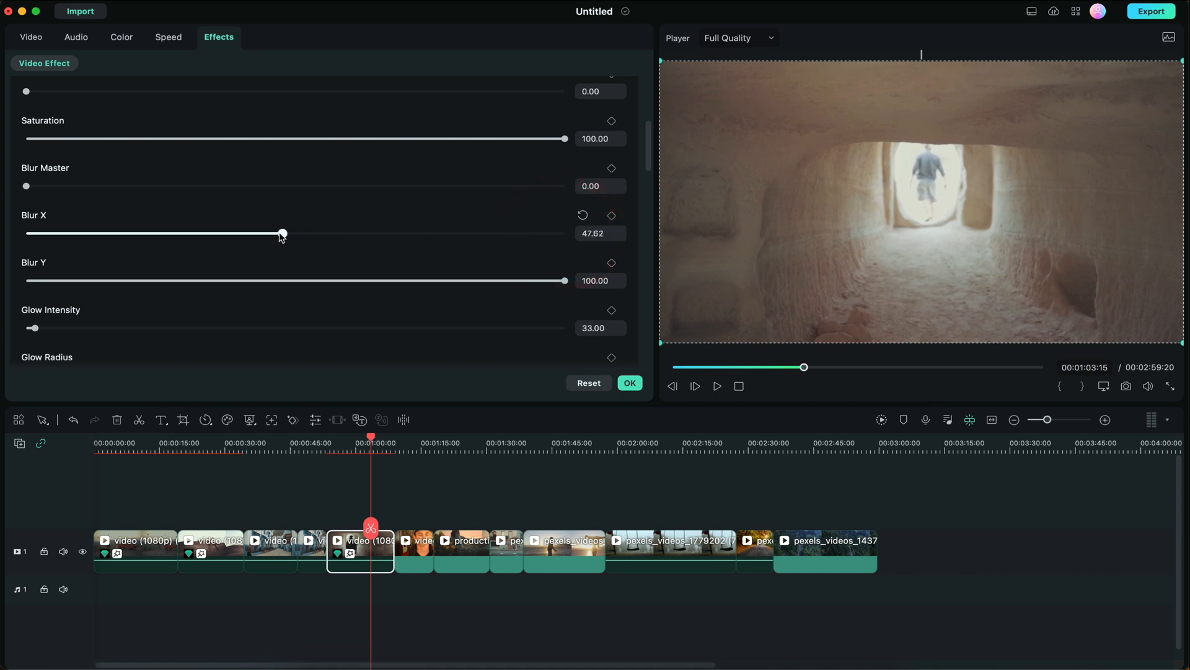